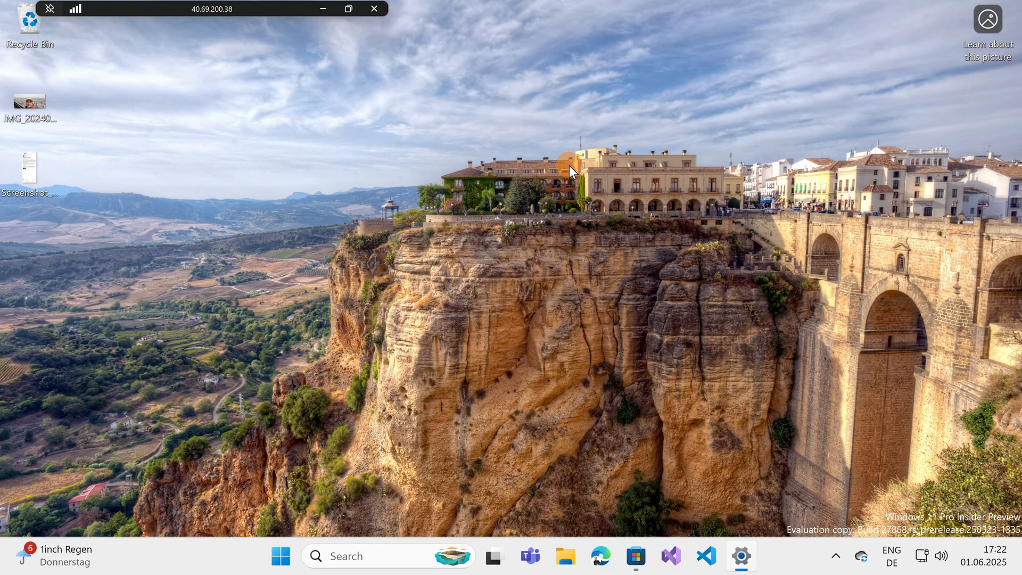
mouse_move(380, 227)
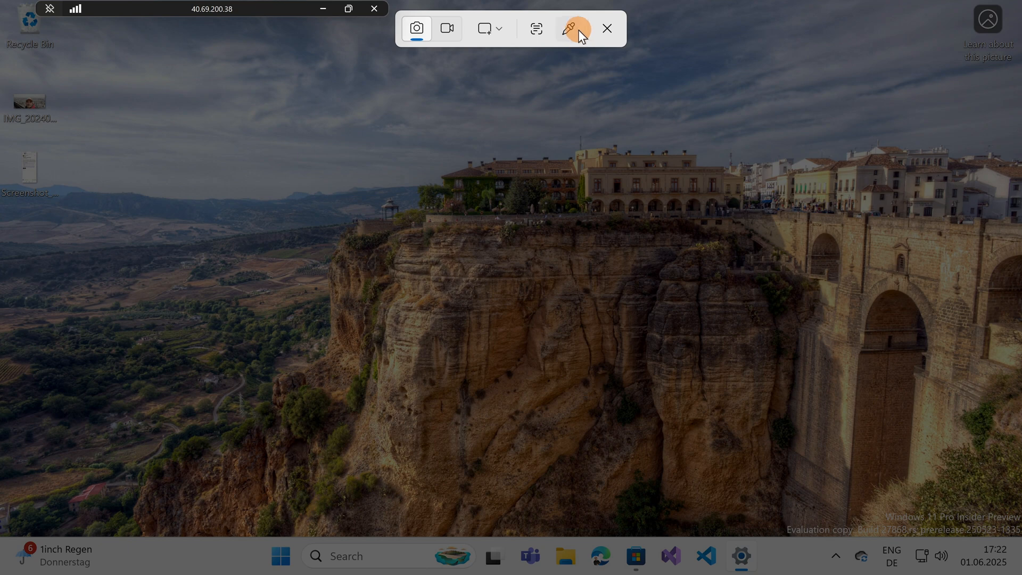
mouse_move(573, 29)
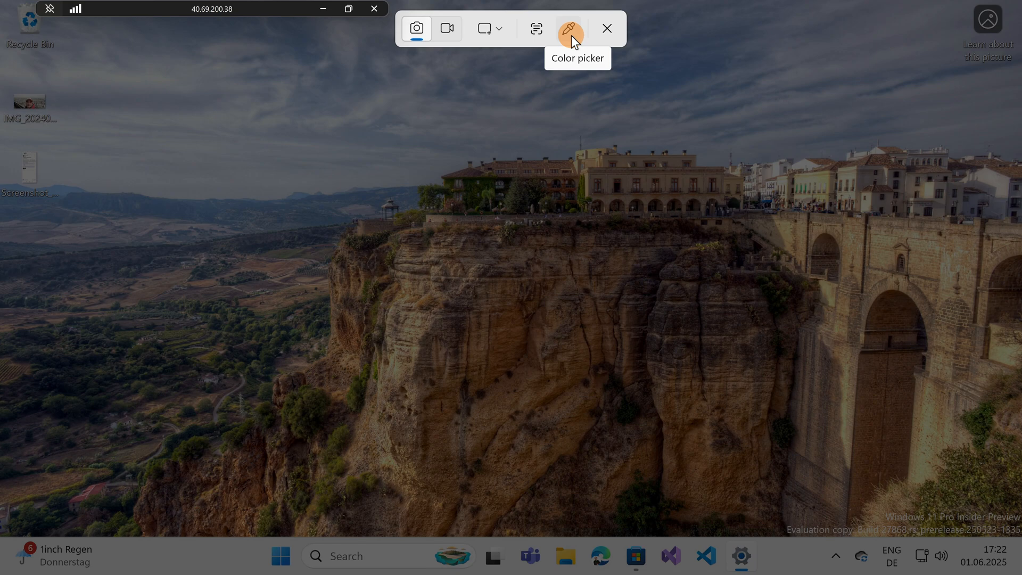
Sample the light yellow bridge stone in the wallpaper to copy #F4DAA1
click(570, 28)
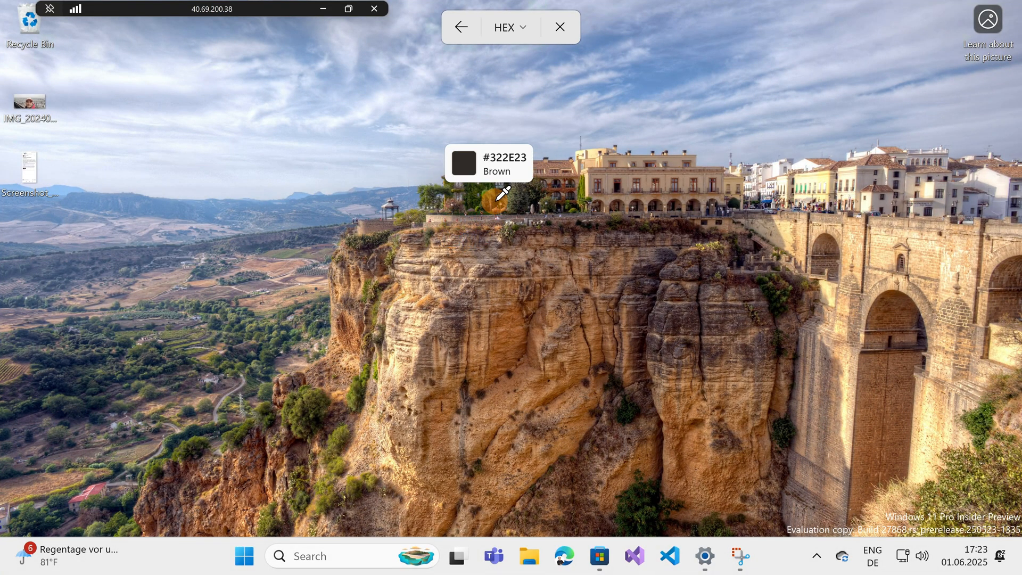
mouse_move(535, 168)
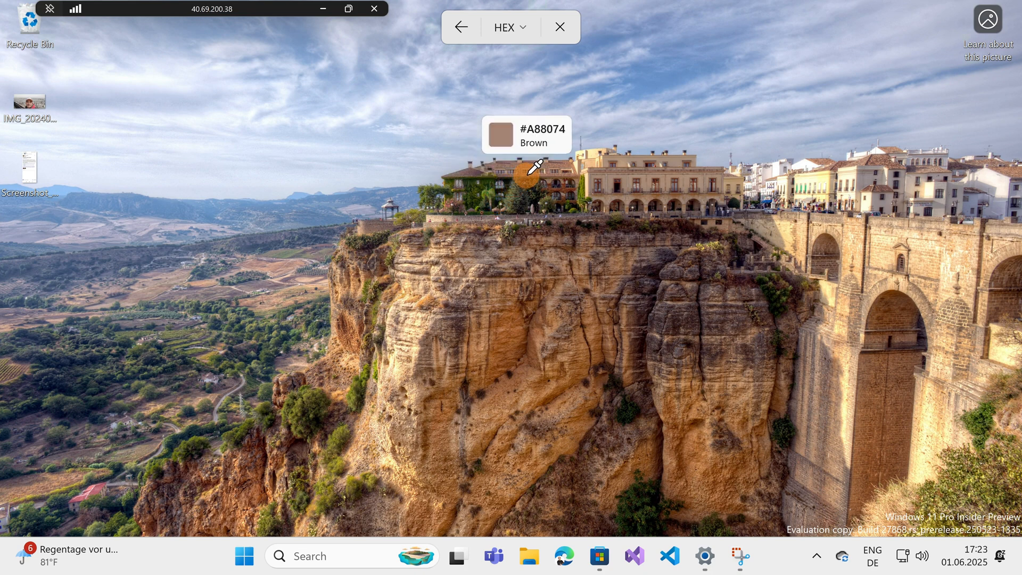
mouse_move(789, 208)
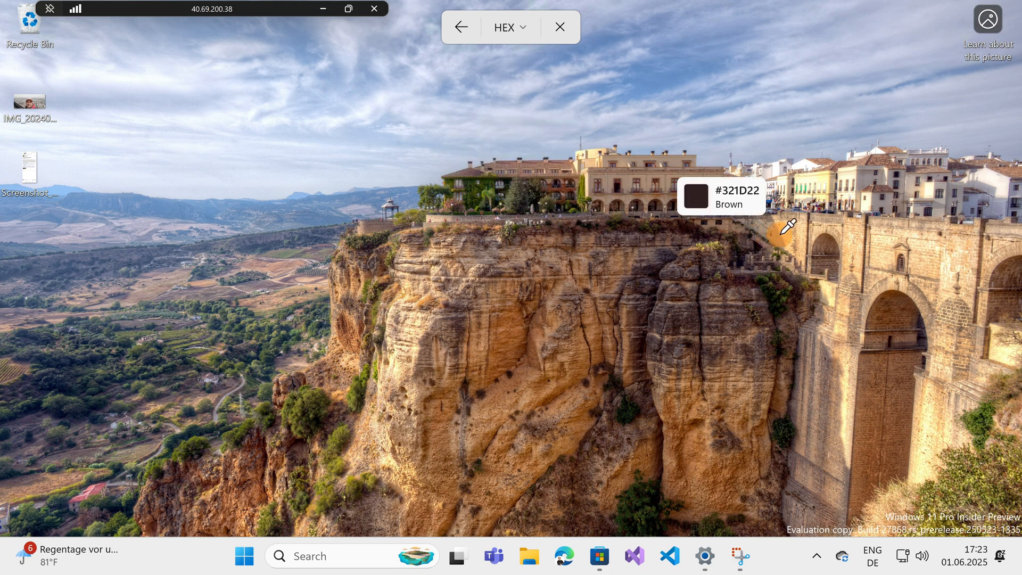
mouse_move(810, 227)
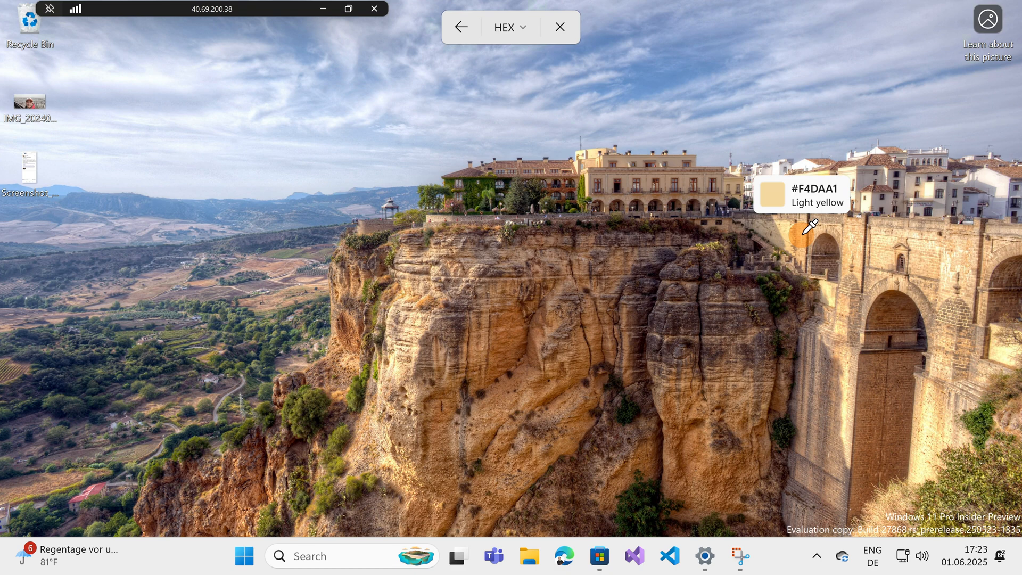
click(808, 225)
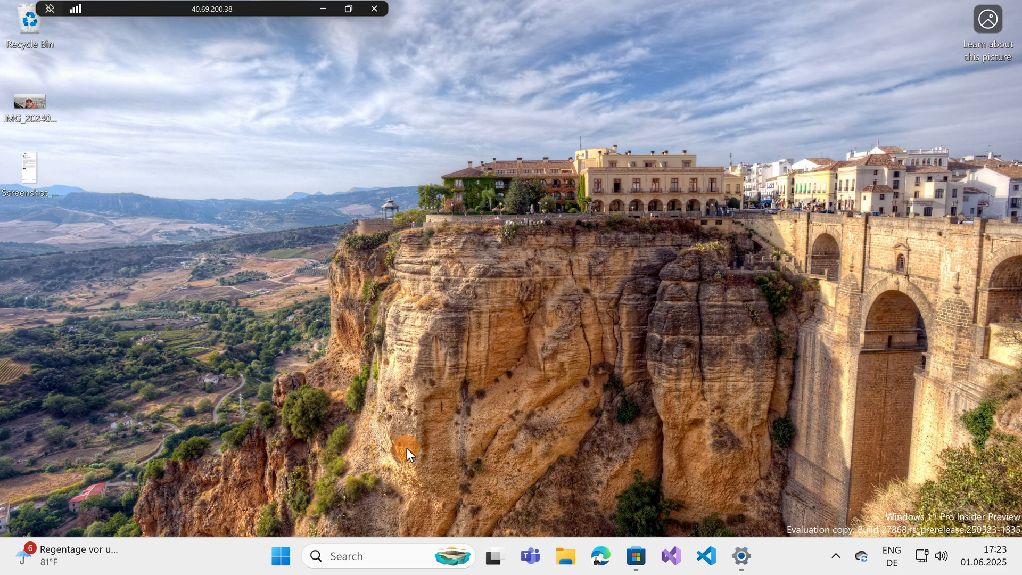
Open Notepad via 'note' search and add #F4DAA1 on a new line below #B67C4C
click(281, 556)
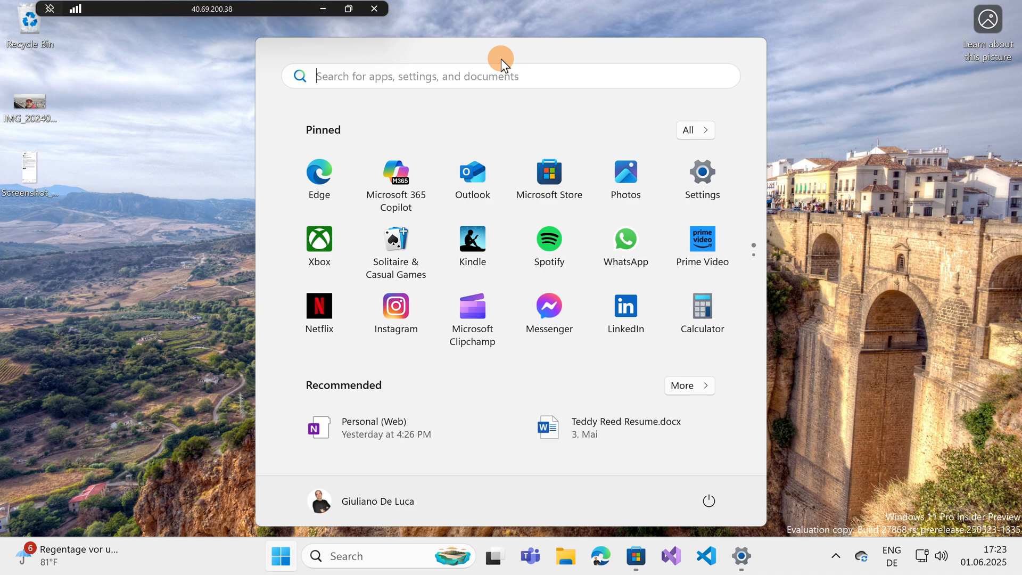
text(note)
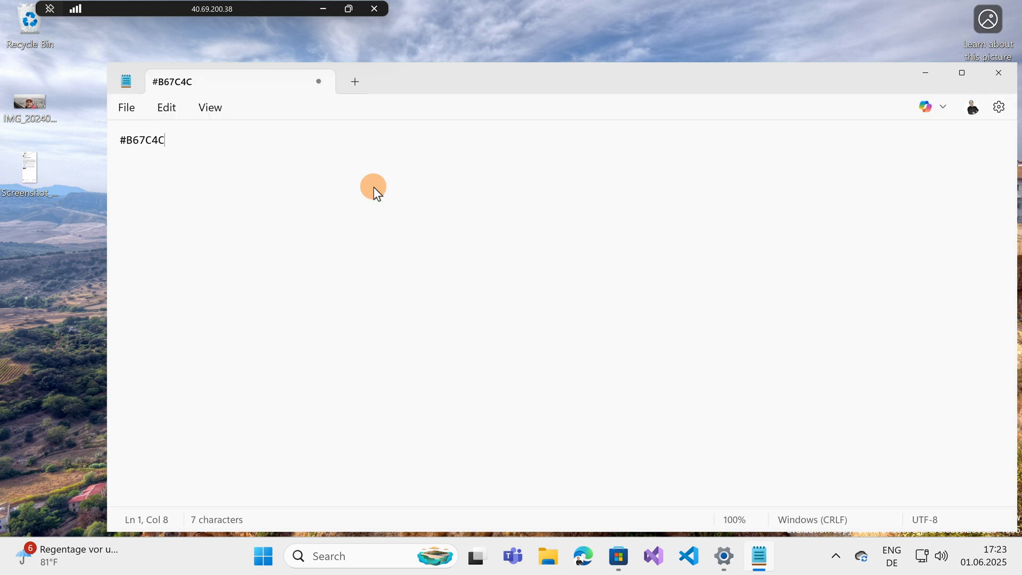
key(Enter)
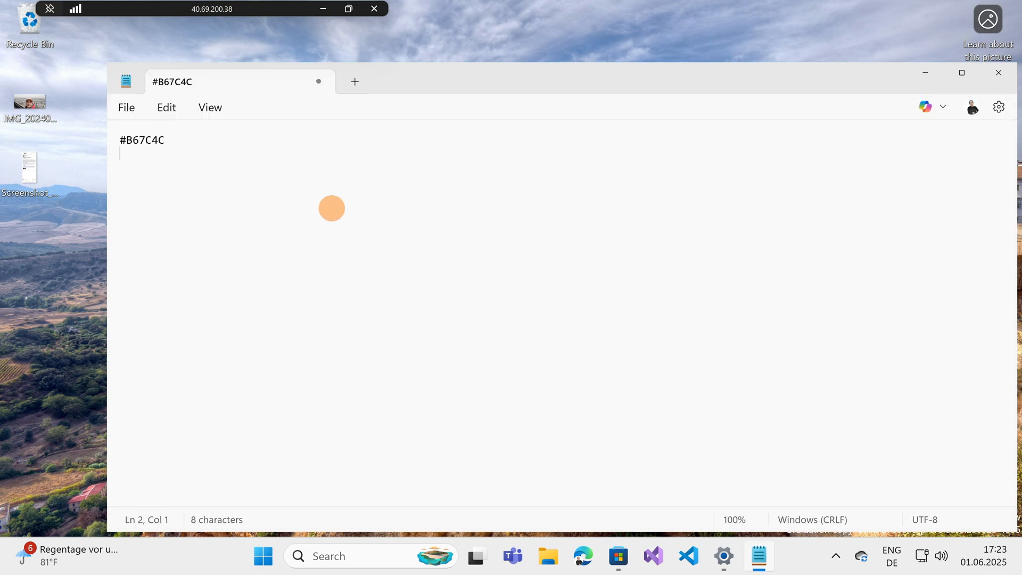
text(#F4DAA1)
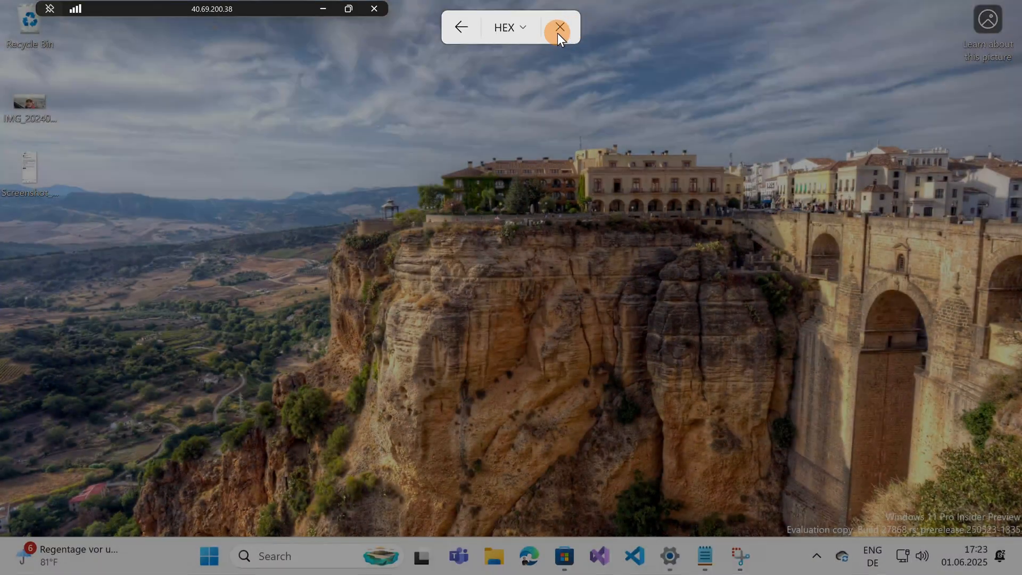
Open the color format dropdown to show HEX, RGB and HSL options
click(511, 26)
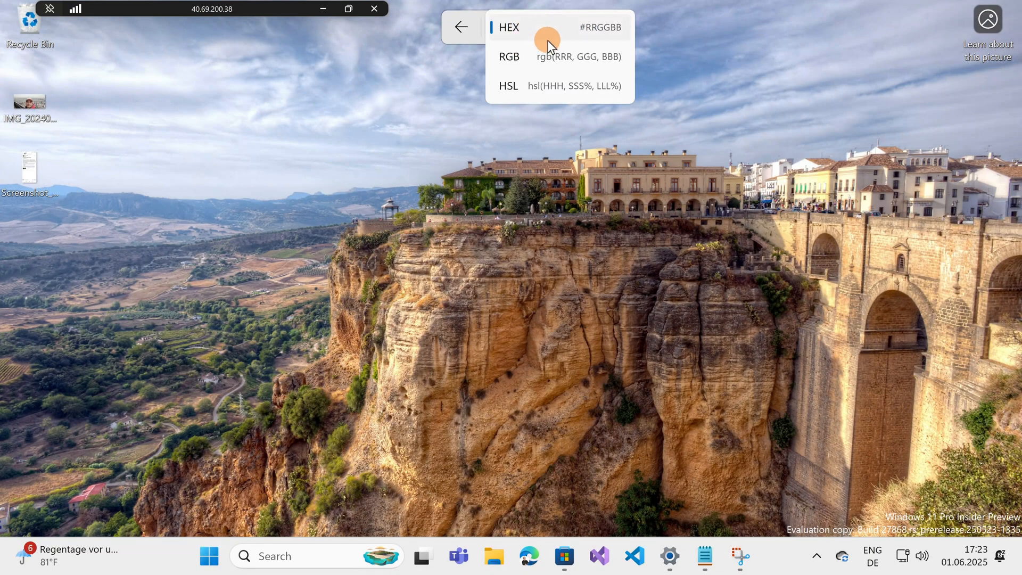